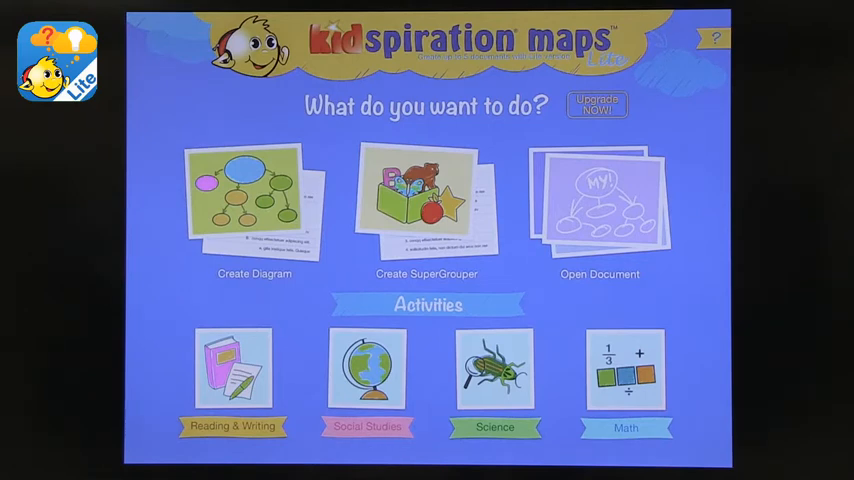
Open the saved 'How we care for pets' diagram from the start screen
left_click(254, 200)
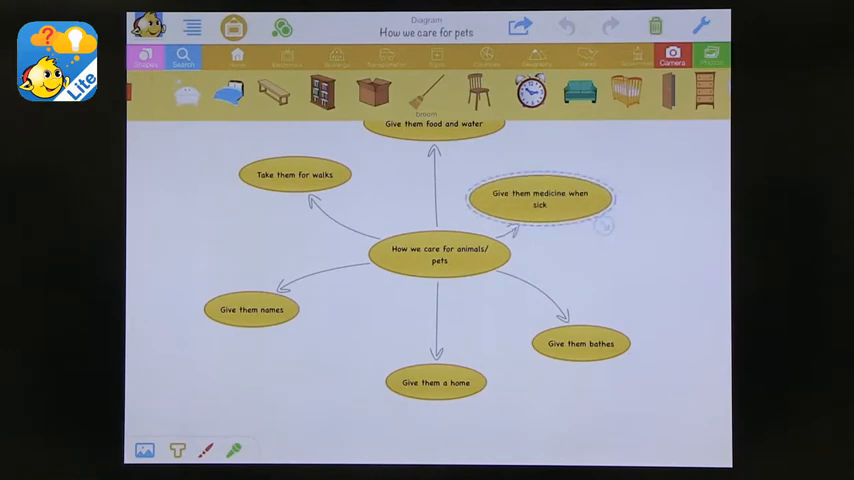
Add a blank idea linked to the central idea and place it right of center
left_click_drag(540, 200, 588, 177)
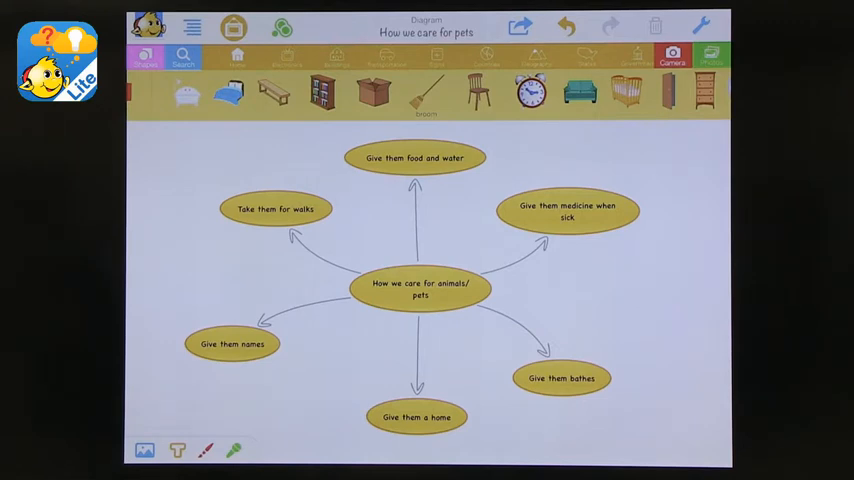
left_click(415, 157)
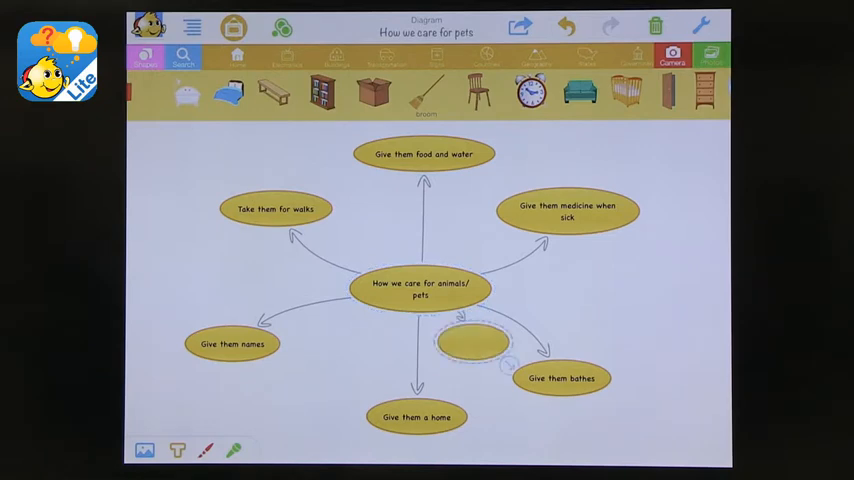
left_click_drag(470, 340, 620, 285)
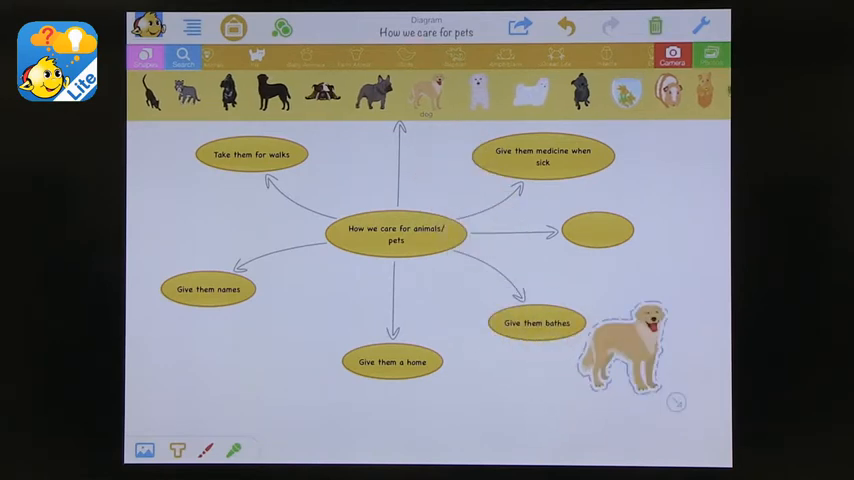
Reposition the dog picture below the web, away from the idea bubbles
left_click_drag(620, 340, 595, 235)
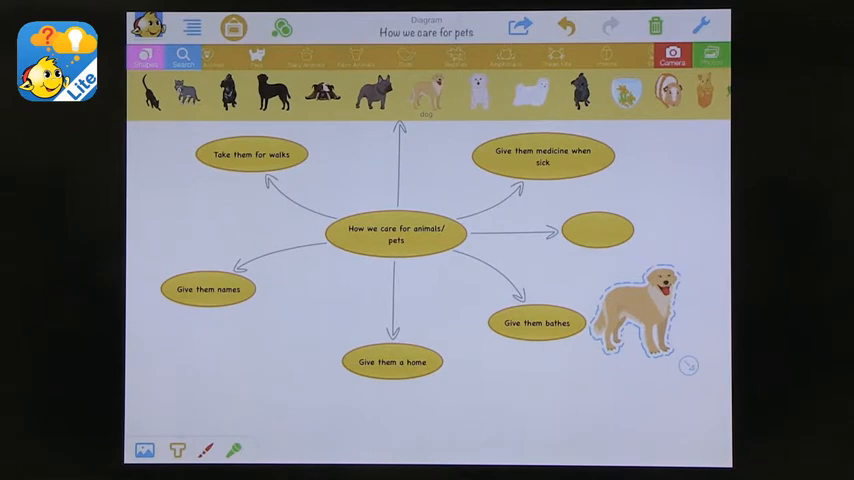
left_click_drag(640, 315, 650, 290)
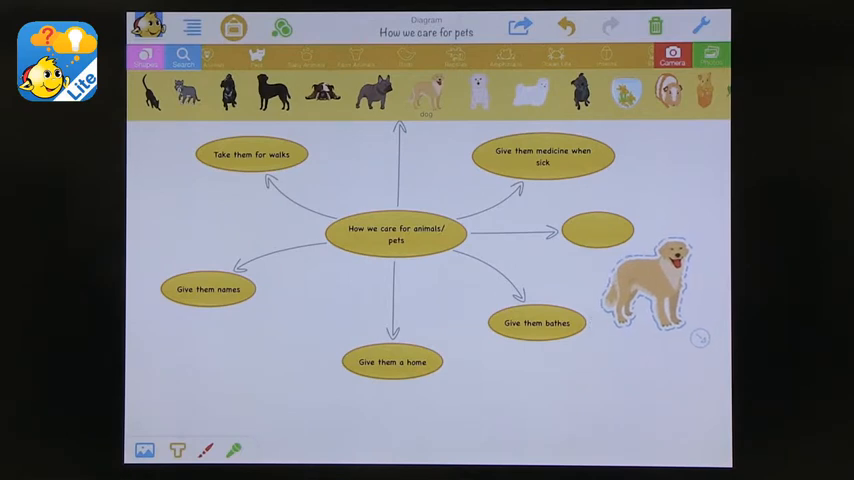
left_click_drag(655, 285, 540, 395)
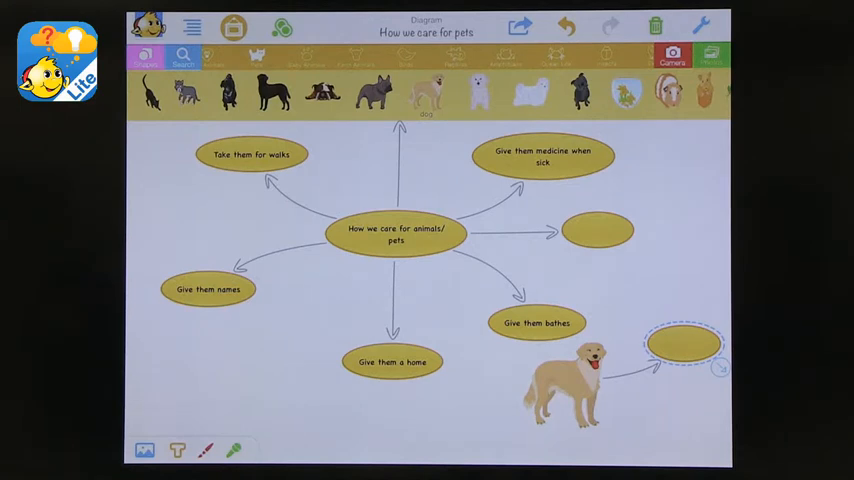
left_click(519, 26)
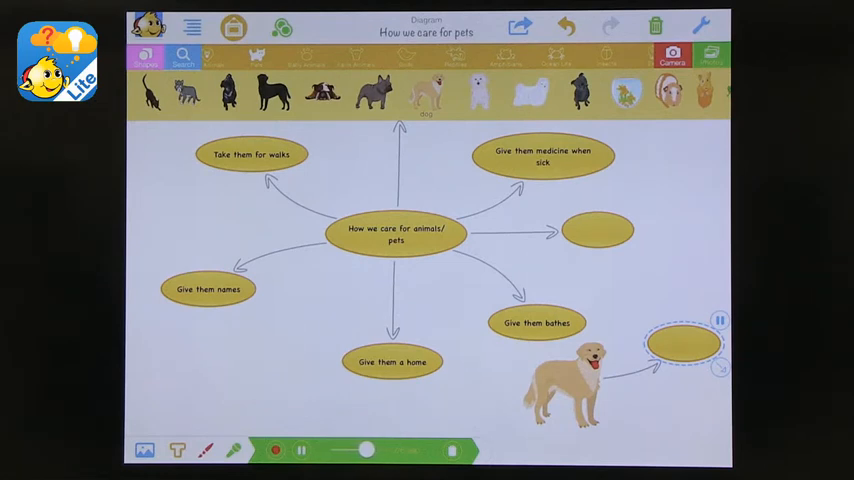
Stop playback of the voice note
left_click(301, 450)
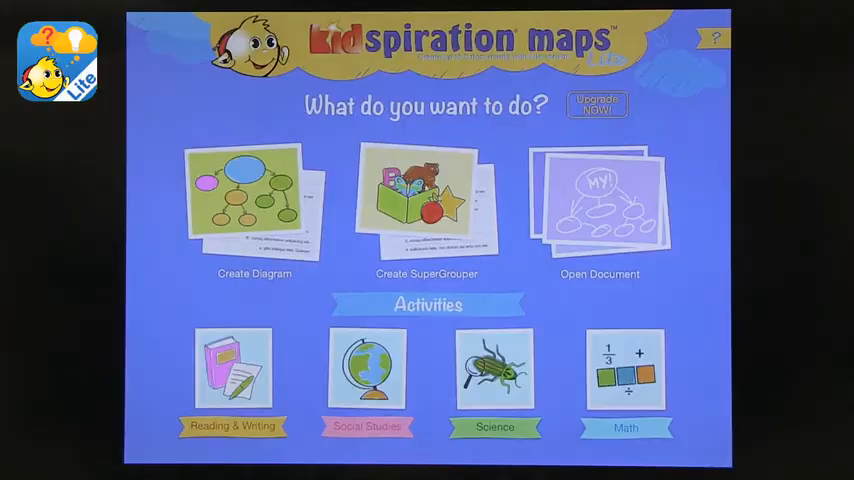
Open the Reading & Writing activities gallery
left_click(426, 200)
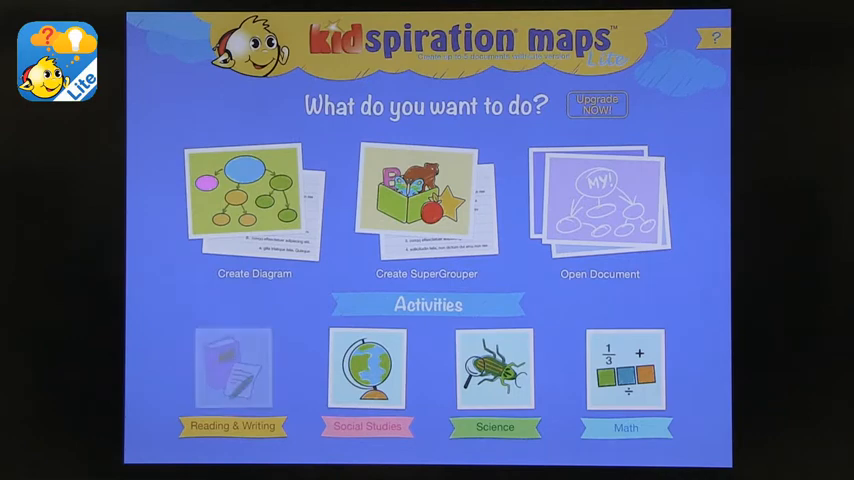
left_click(231, 426)
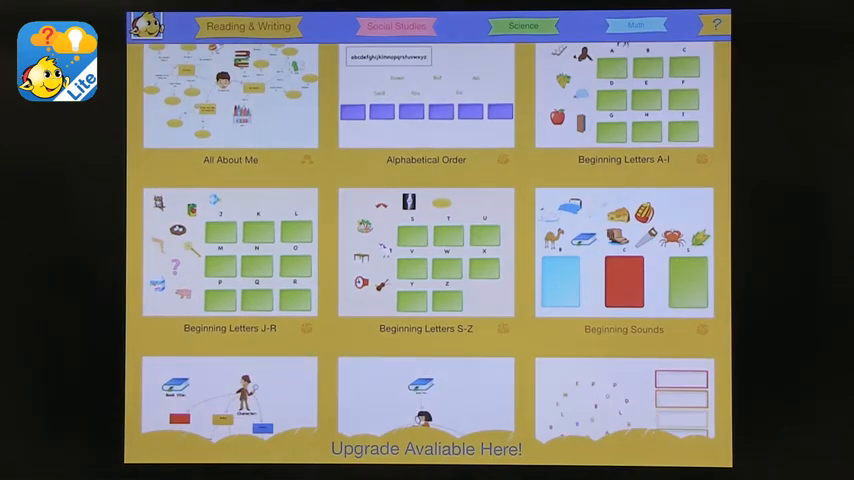
Scroll down through the Reading & Writing activity templates
scroll("down", 3)
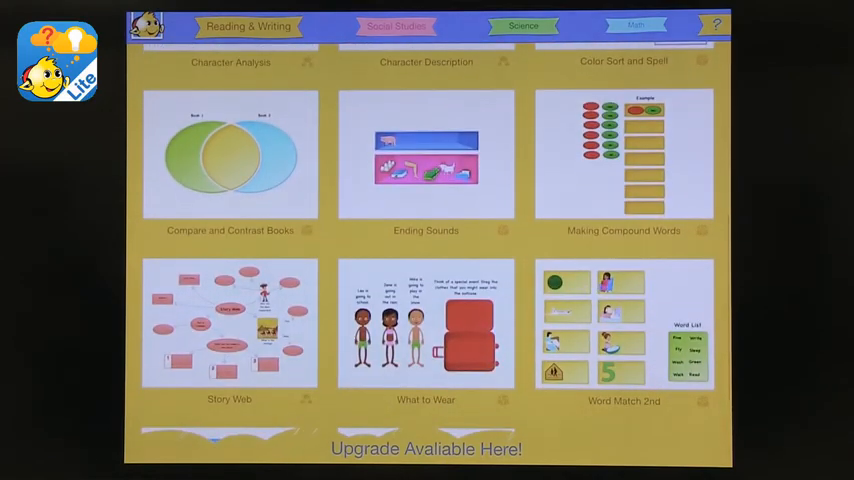
scroll("down", 3)
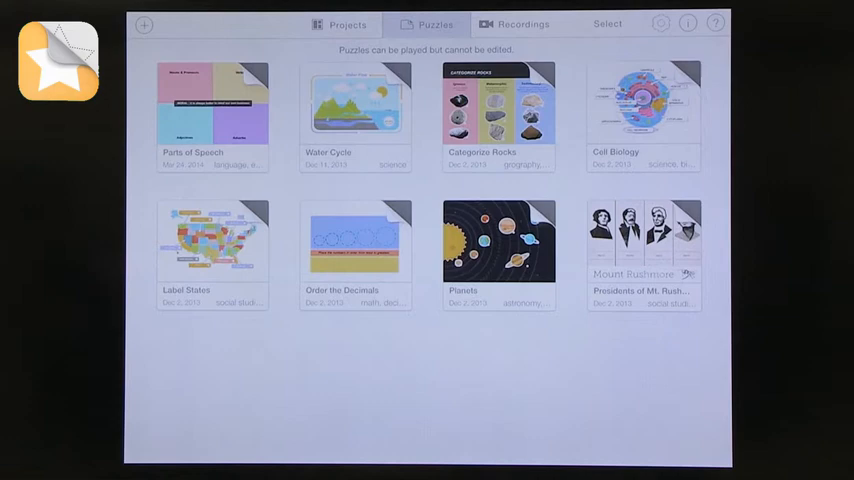
Open the Water Cycle puzzle and place Evaporation and Condensation on the diagram
left_click(355, 107)
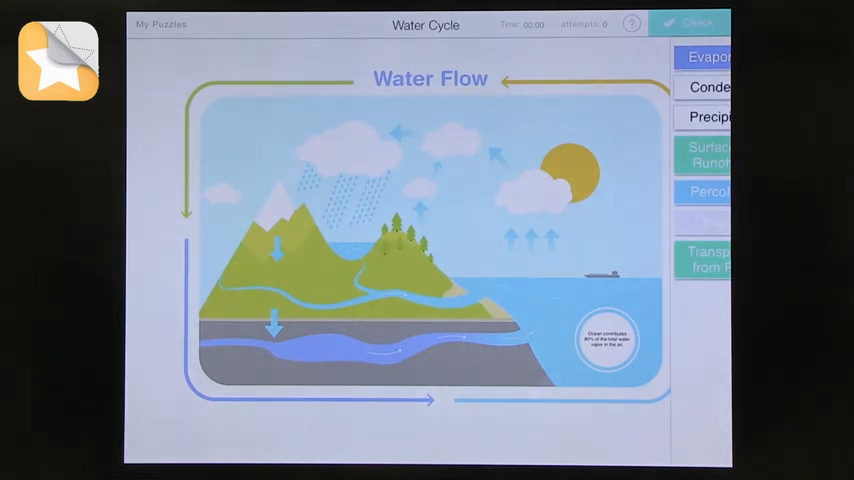
left_click_drag(710, 57, 420, 258)
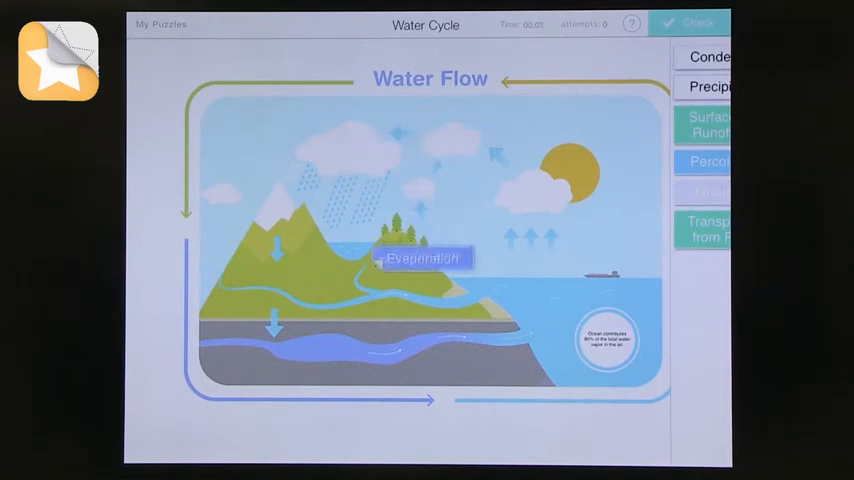
left_click_drag(423, 258, 538, 205)
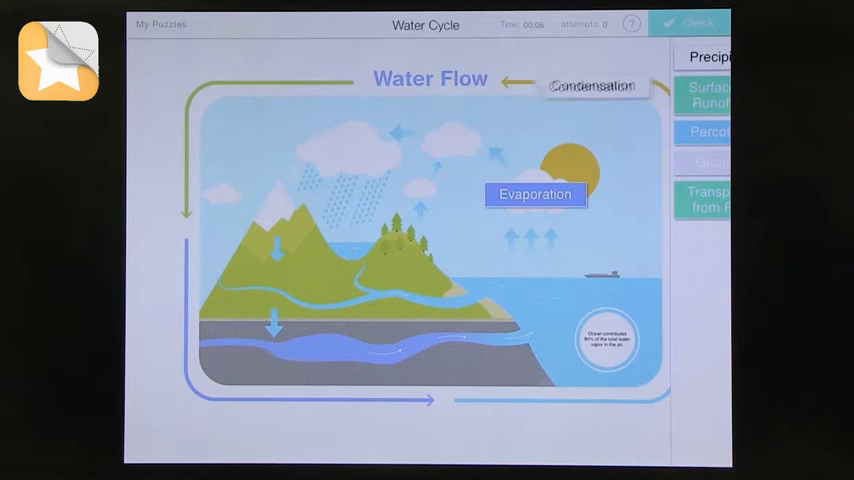
left_click_drag(592, 85, 450, 308)
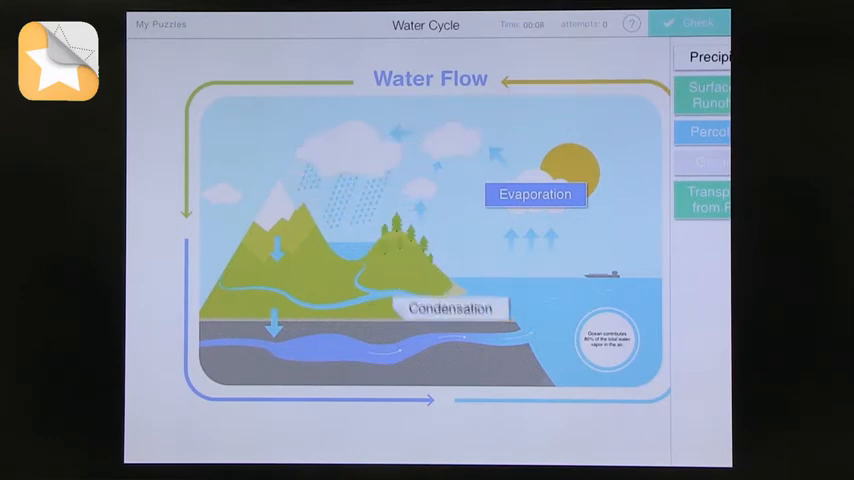
left_click_drag(450, 308, 447, 171)
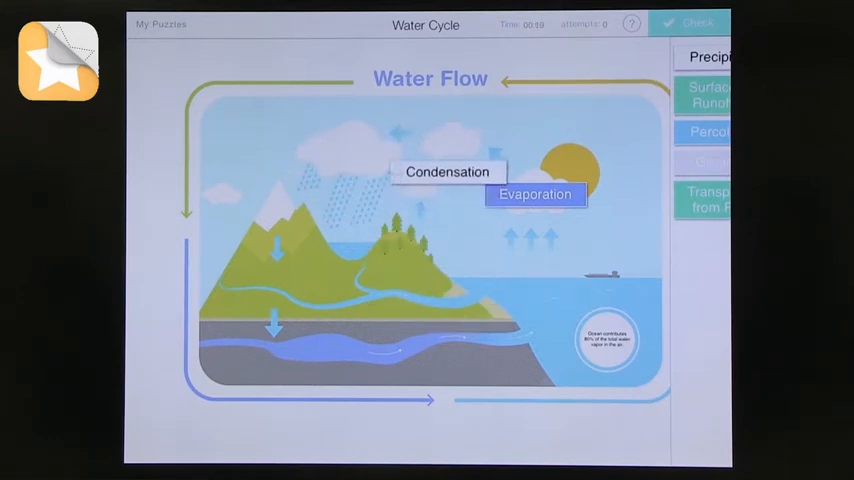
Place Transpiration from Plants, another process label, and Groundwater Flow
left_click_drag(710, 199, 498, 248)
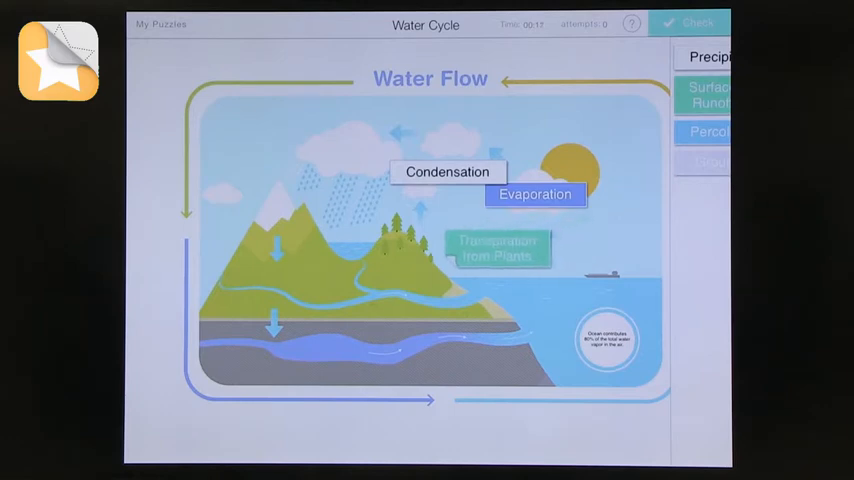
left_click_drag(500, 248, 428, 243)
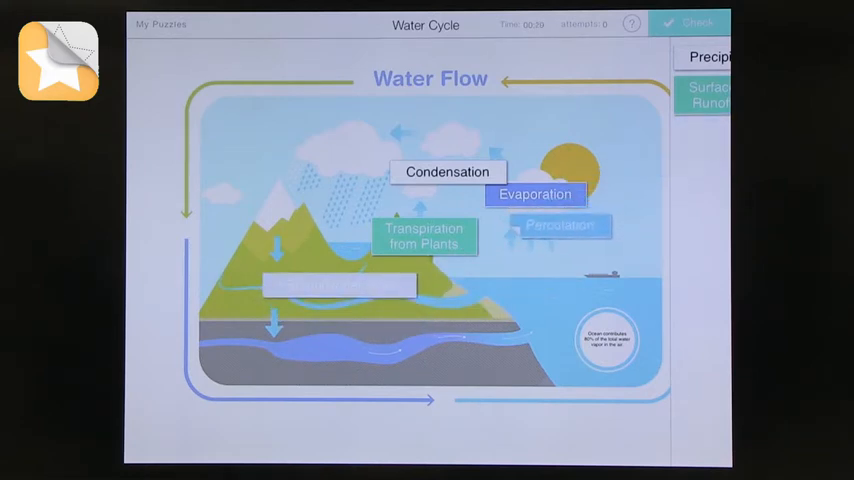
left_click_drag(560, 225, 463, 356)
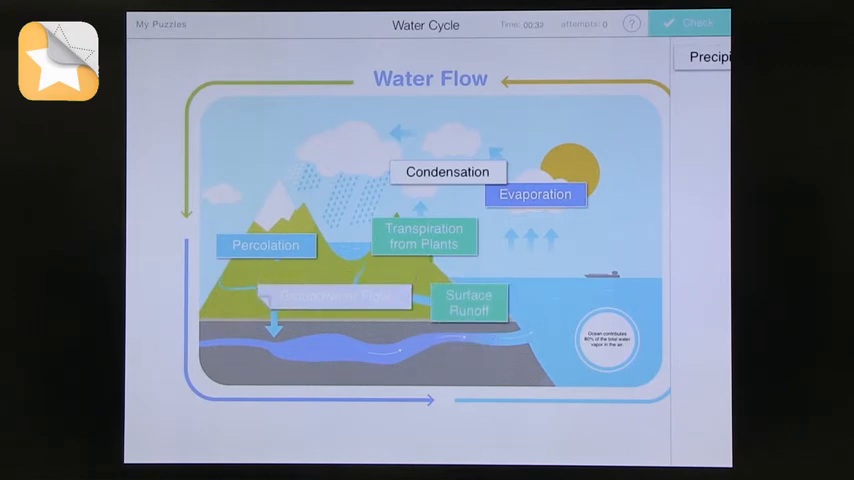
left_click_drag(265, 245, 450, 357)
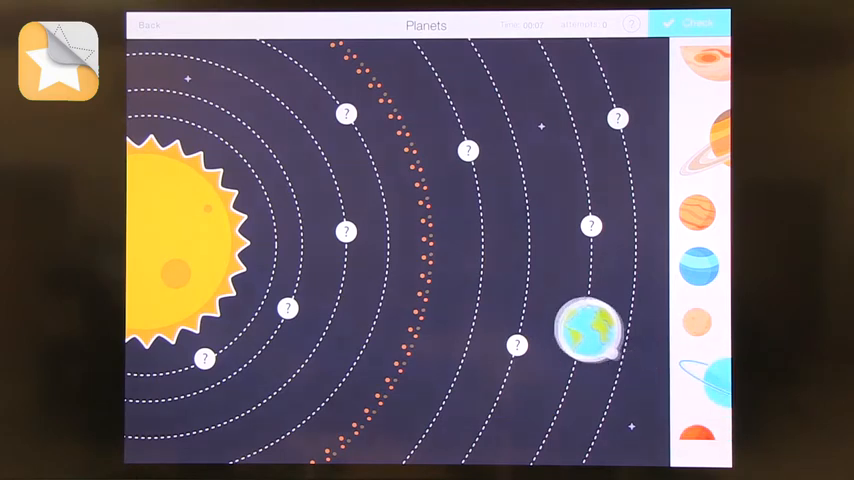
Drop the Earth sticker onto an orbit around the sun
left_click_drag(590, 330, 346, 232)
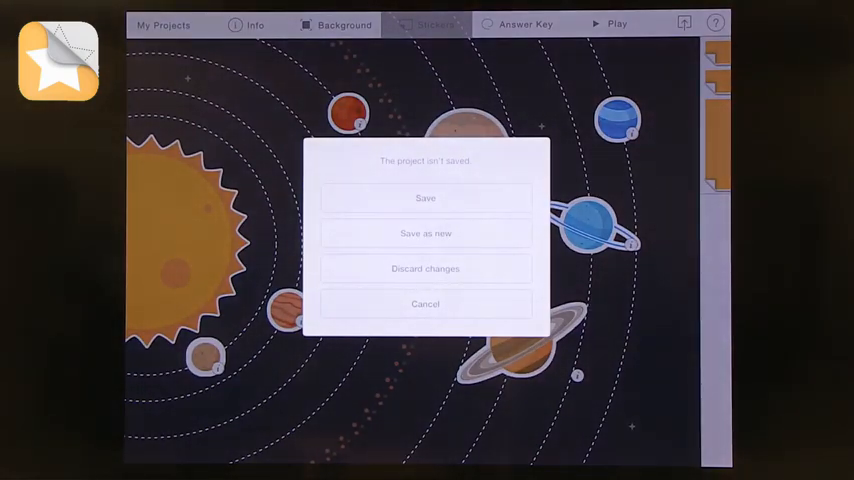
Close the unsaved Planets project and start a new project from the gallery
left_click(425, 268)
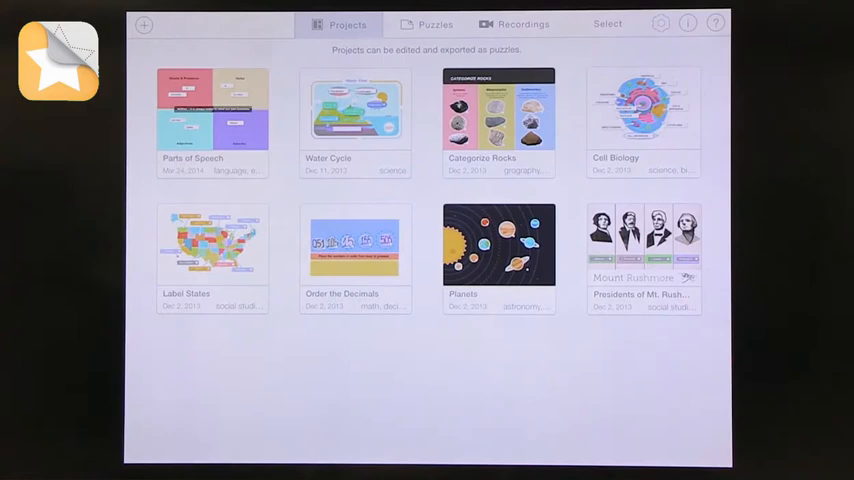
left_click(143, 24)
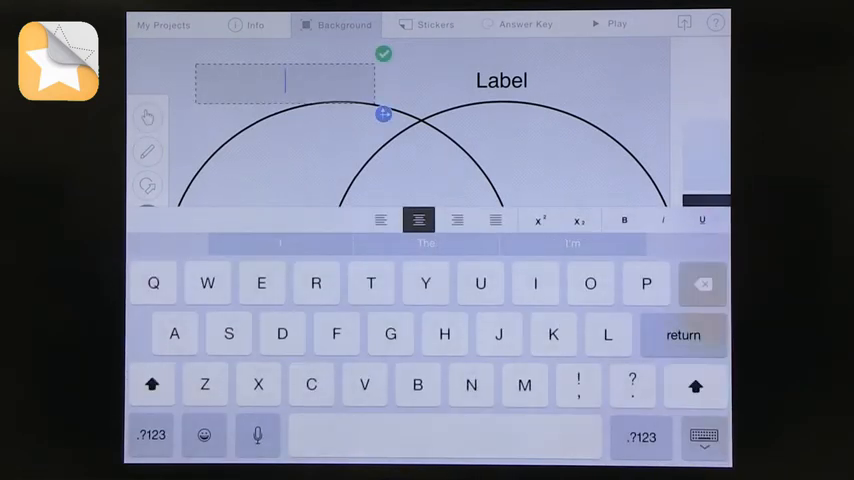
Type 'Pets' in the left circle's label and 'Wild animals' in the right
type("Pets")
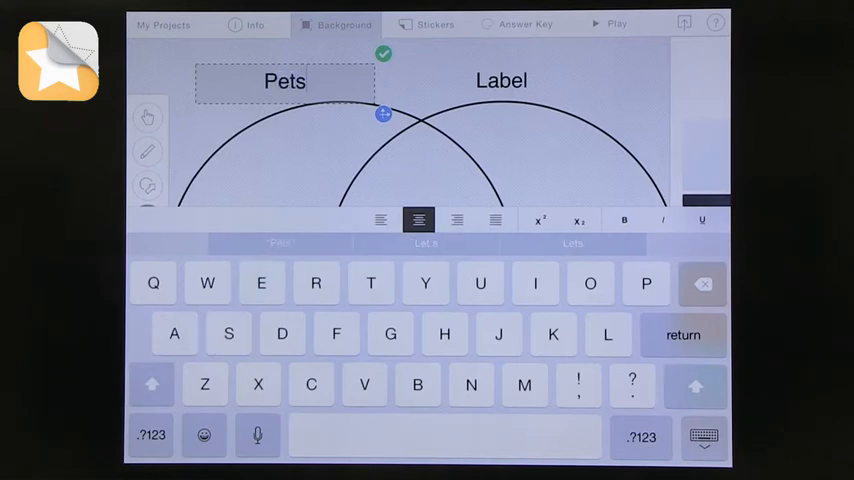
left_click(501, 81)
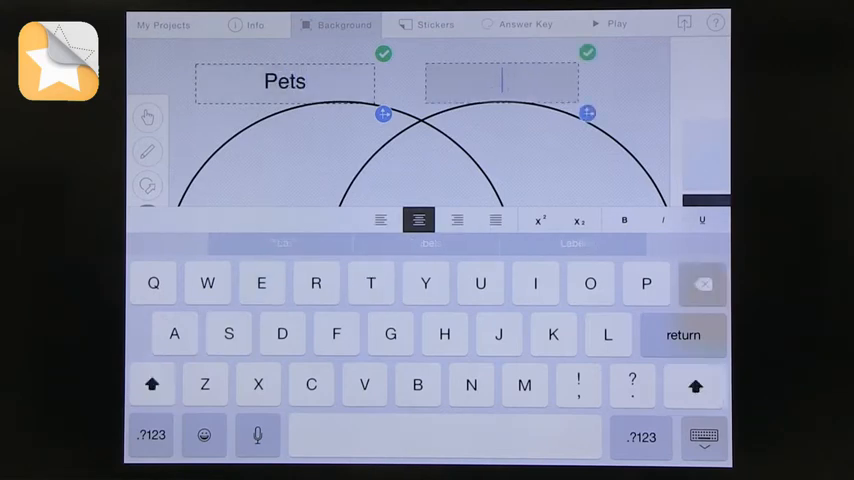
type("Wild a")
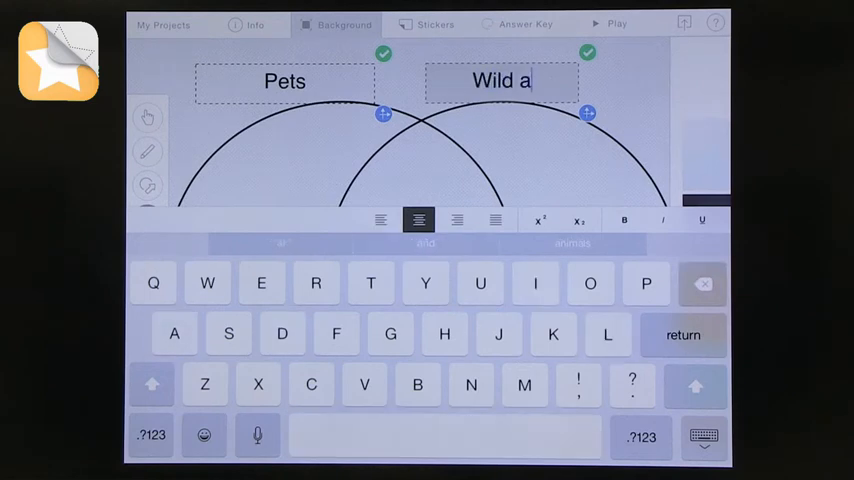
type("nimals")
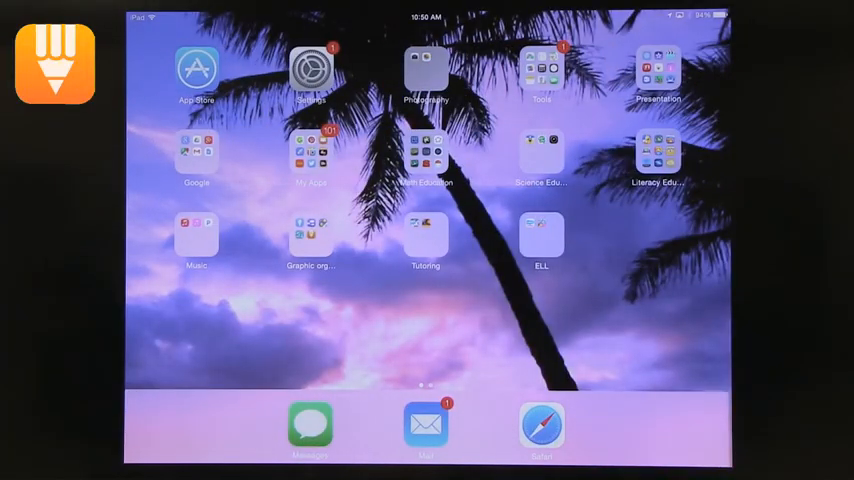
Launch iBrainstorm from the Graphic organizers folder on the Home Screen
left_click(310, 235)
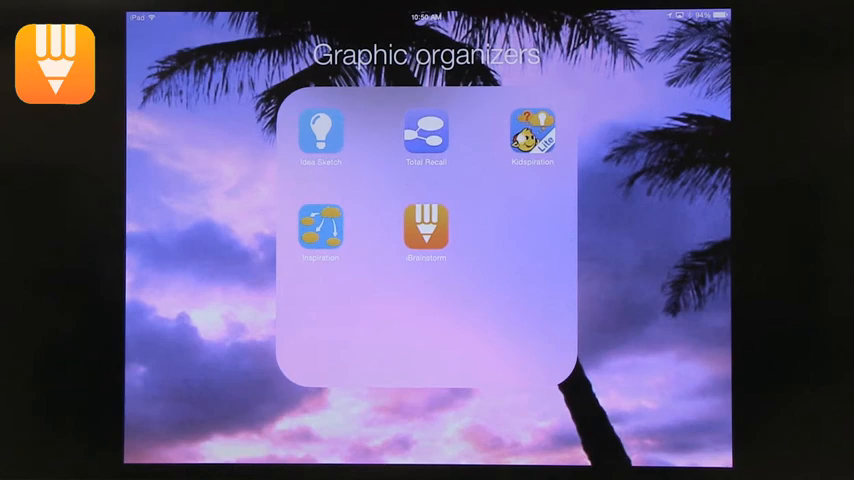
left_click(425, 228)
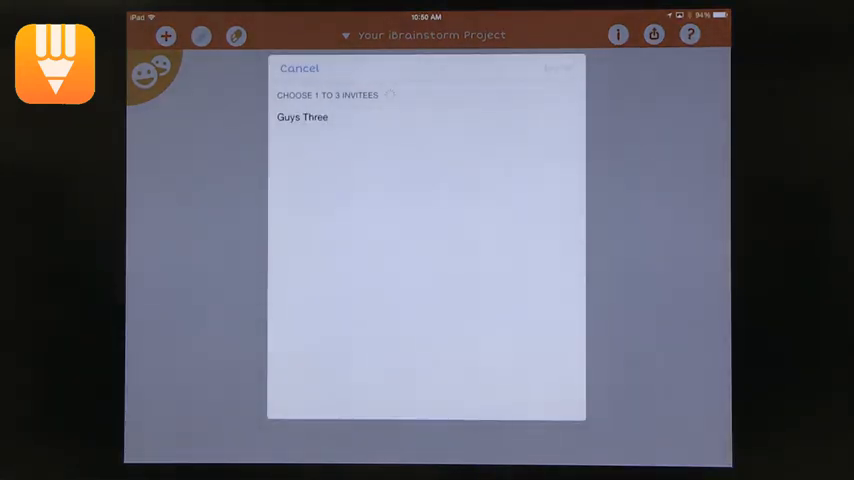
Invite the nearby device from the Choose 1 to 3 Invitees list
left_click(302, 117)
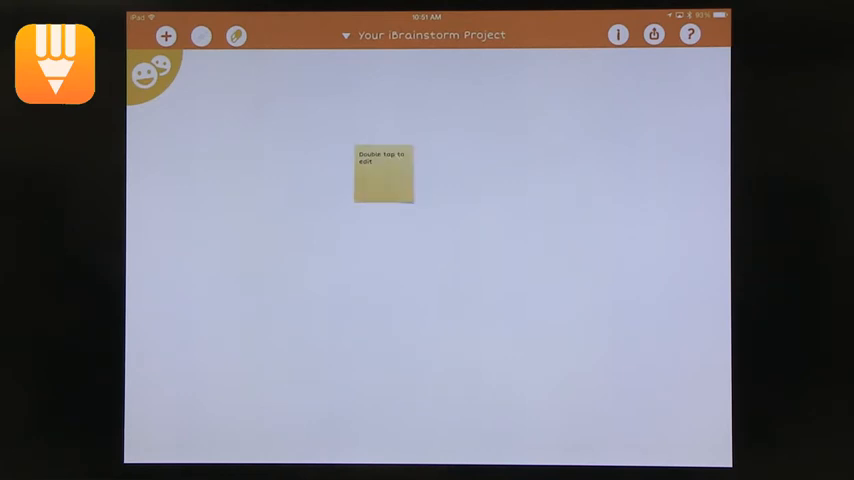
Label the new sticky note 'Yellow note' and drag it toward the top left
double_click(382, 175)
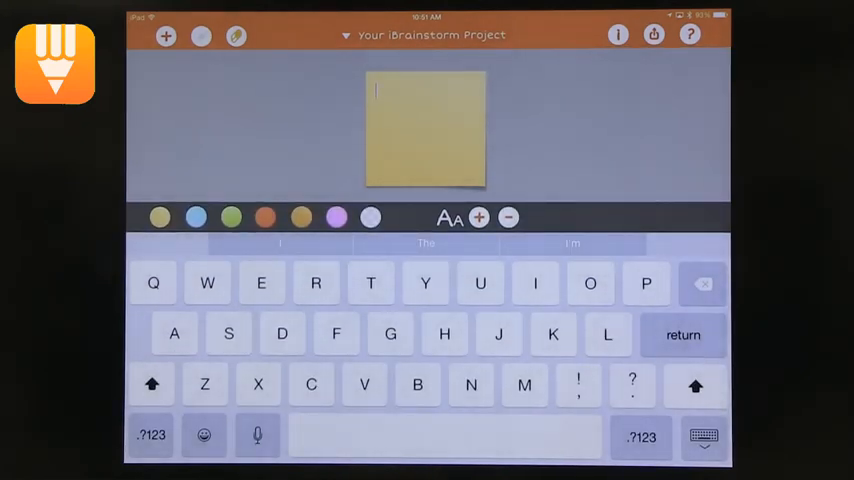
type("Yel")
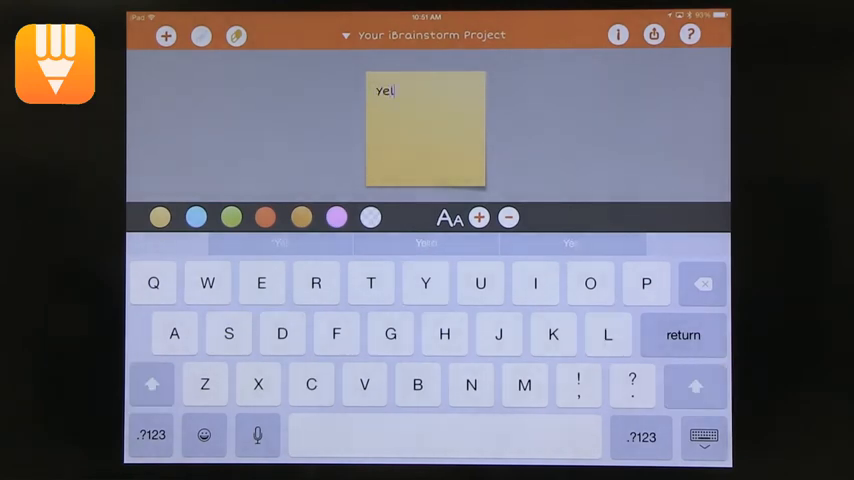
type("low")
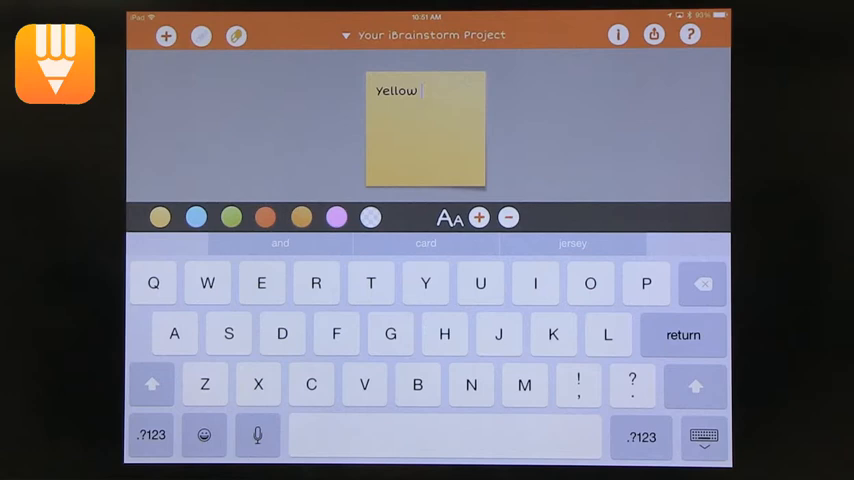
type("no")
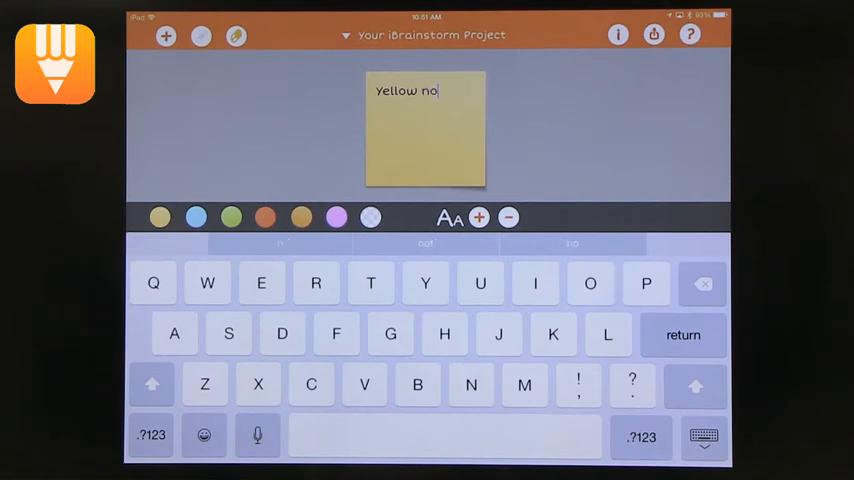
type("te")
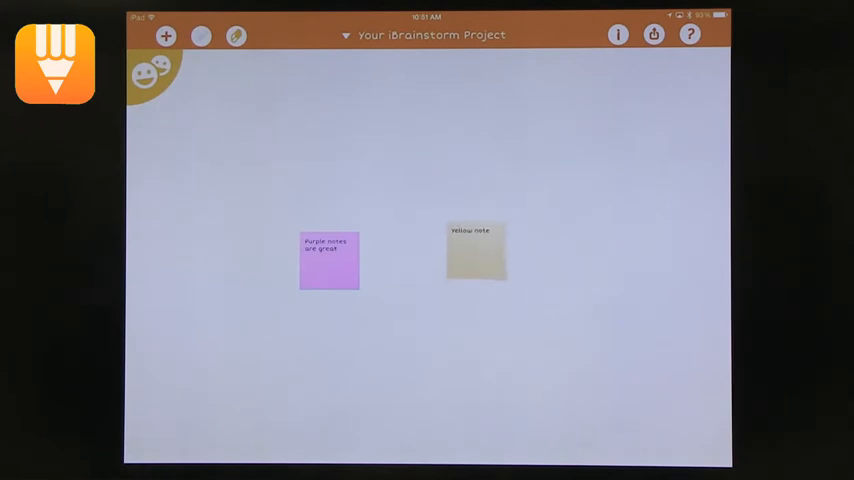
left_click_drag(475, 250, 440, 253)
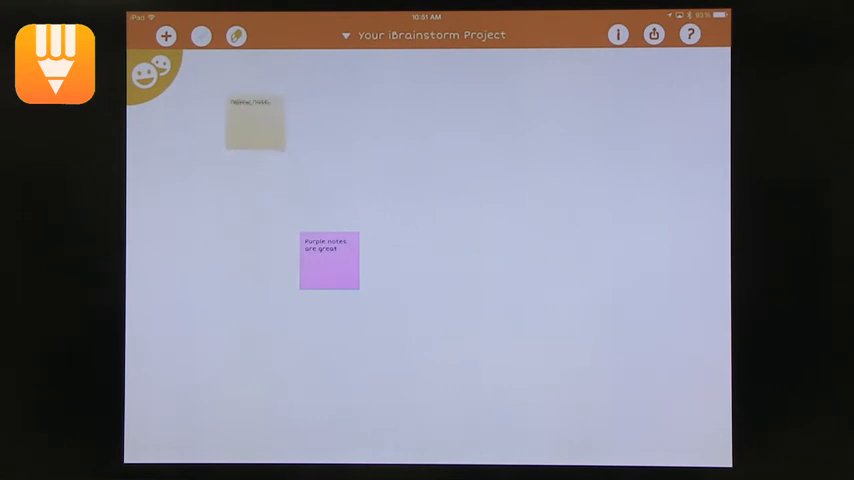
Move the yellow note back beside the purple note and open the project's sharing options
left_click_drag(255, 120, 440, 250)
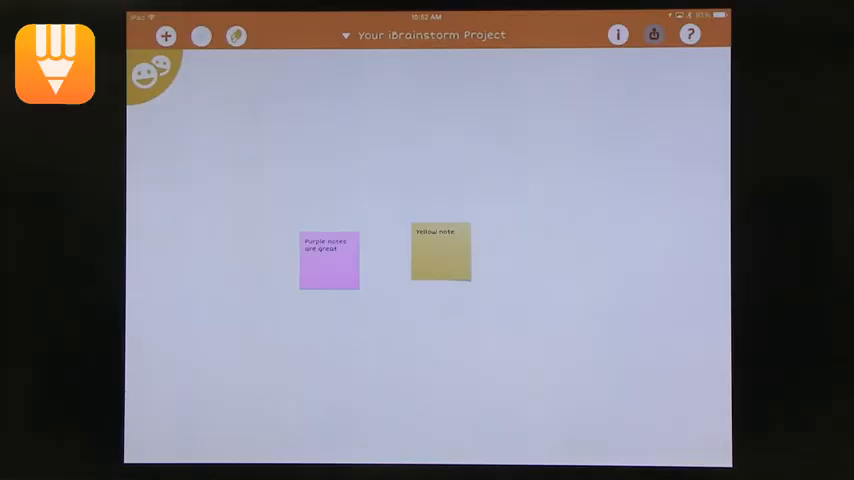
left_click(653, 35)
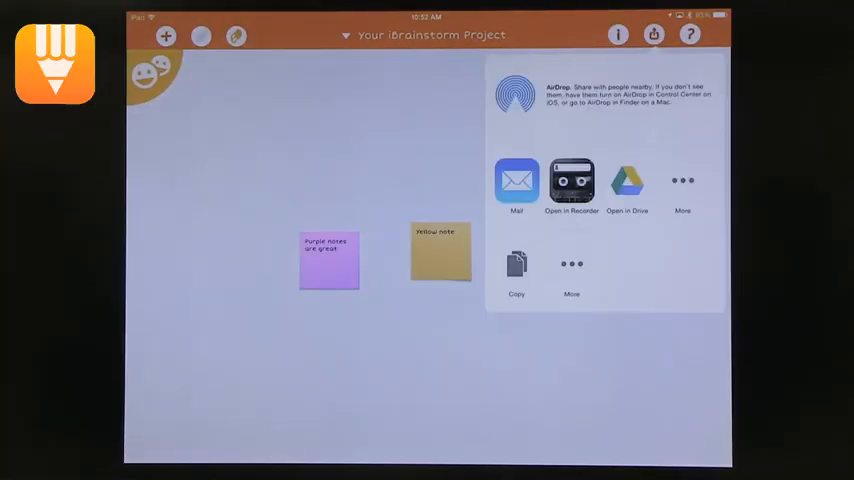